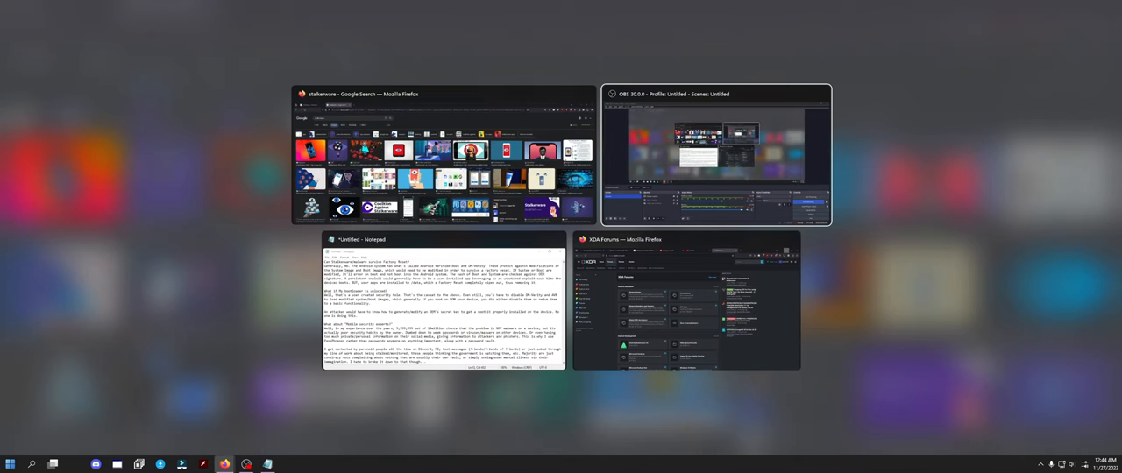
- Bring the 'stalkerware - Google Search' Firefox window to the front from Task View
click(443, 155)
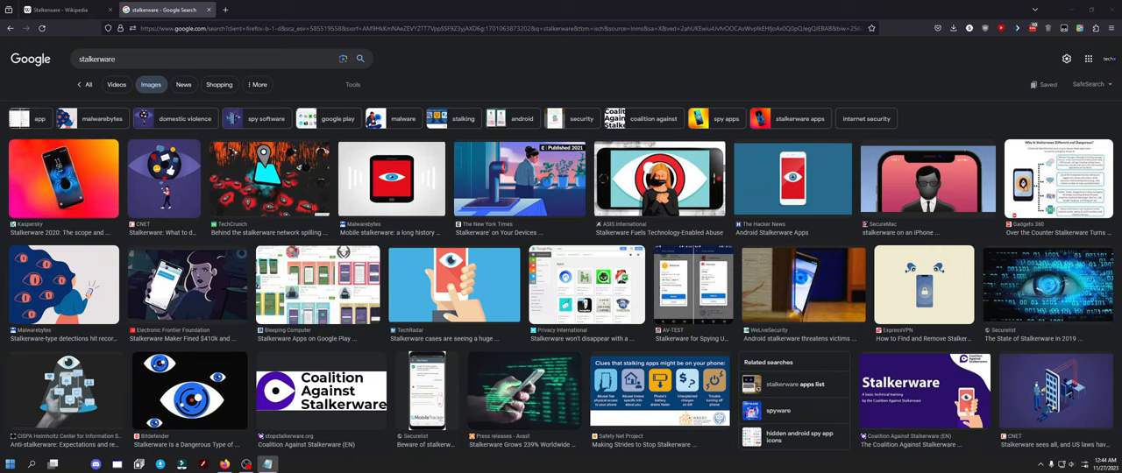
- Preview the Kaspersky 'Stalkerware 2020: The scope and countermeasures' image
click(62, 178)
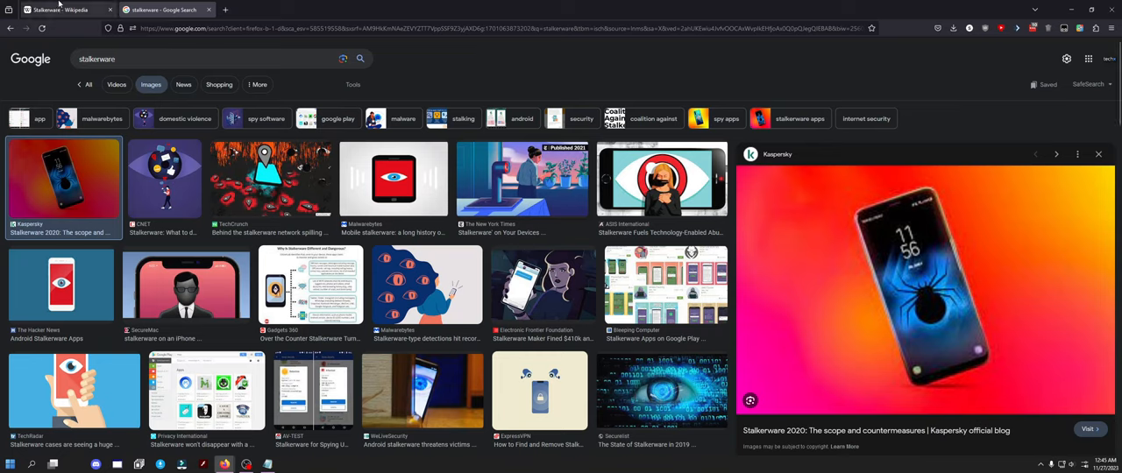
click(65, 10)
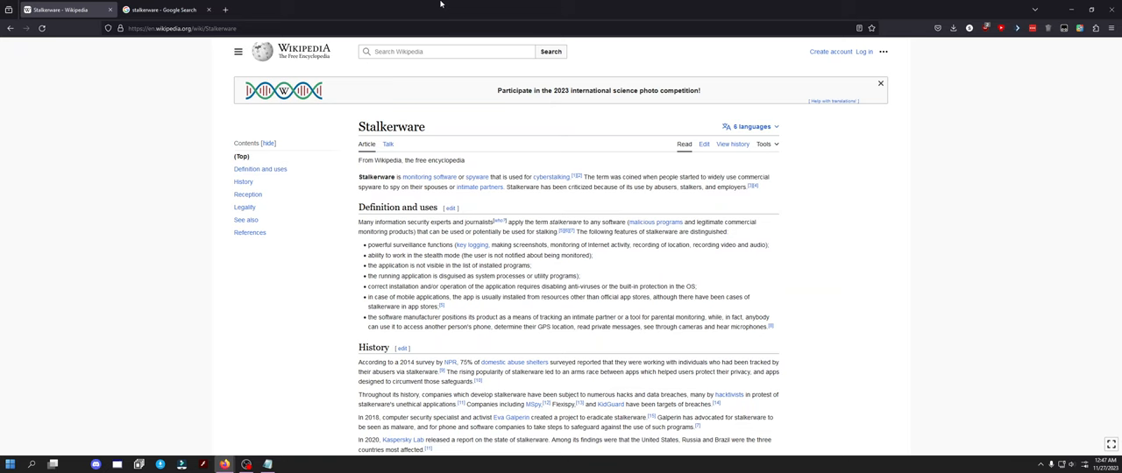
click(162, 10)
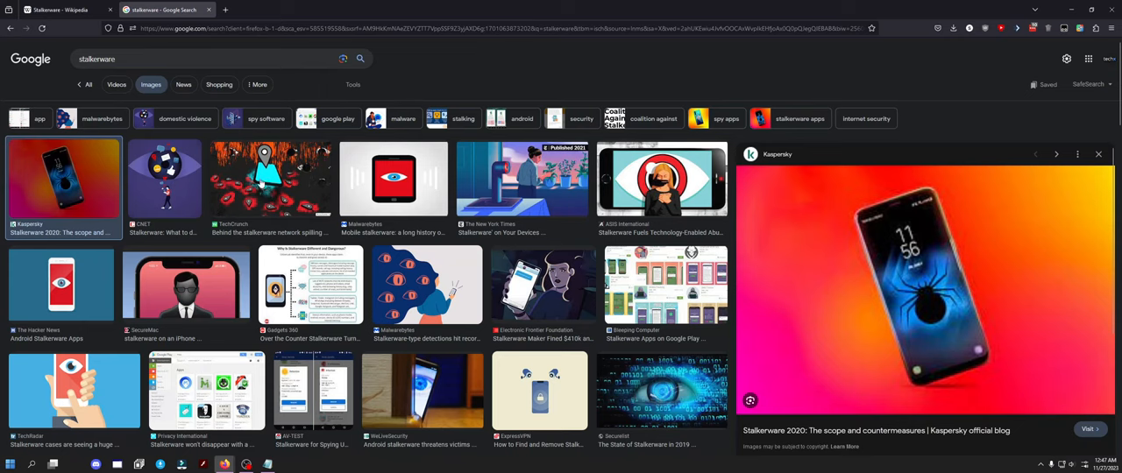
- Preview Securelist's 'The State of Stalkerware in 2019' blue eye image
click(270, 179)
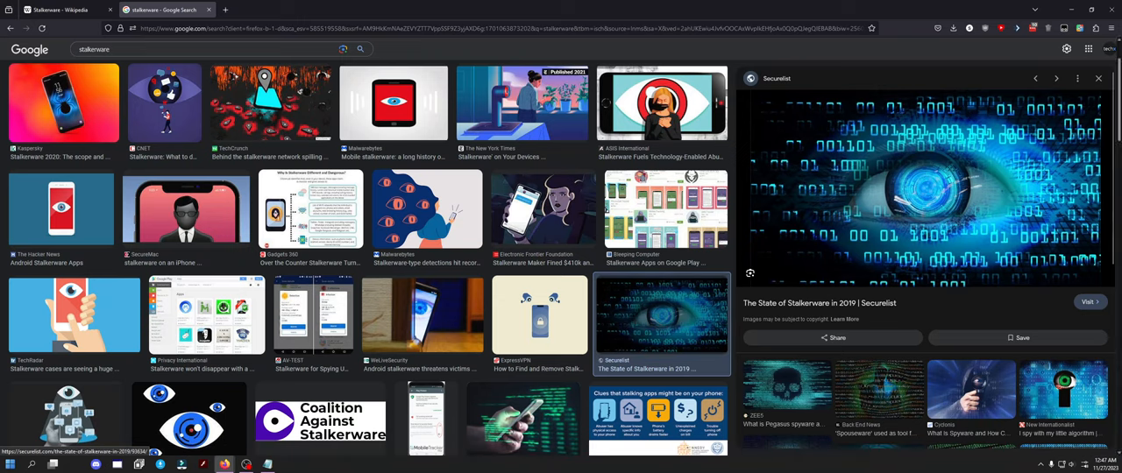
scroll(down, 3)
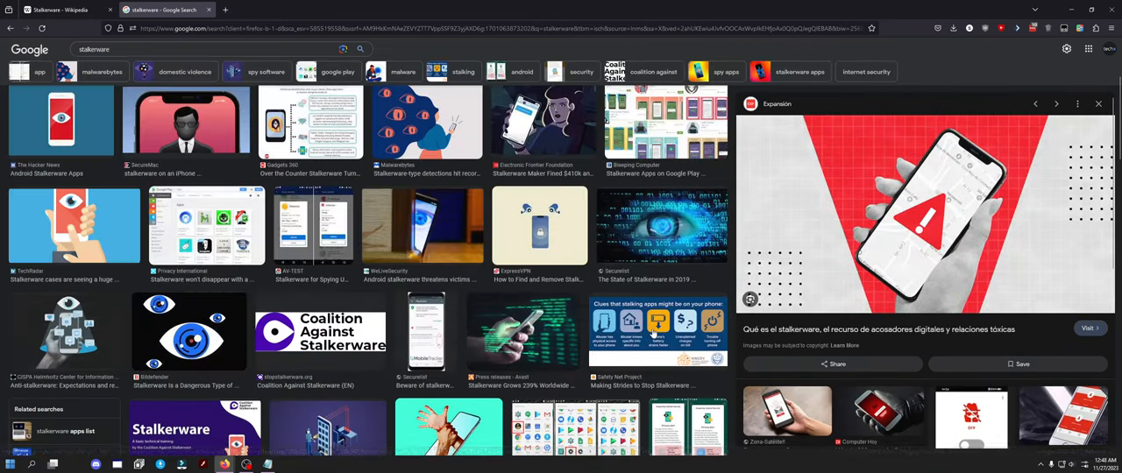
scroll(up, 3)
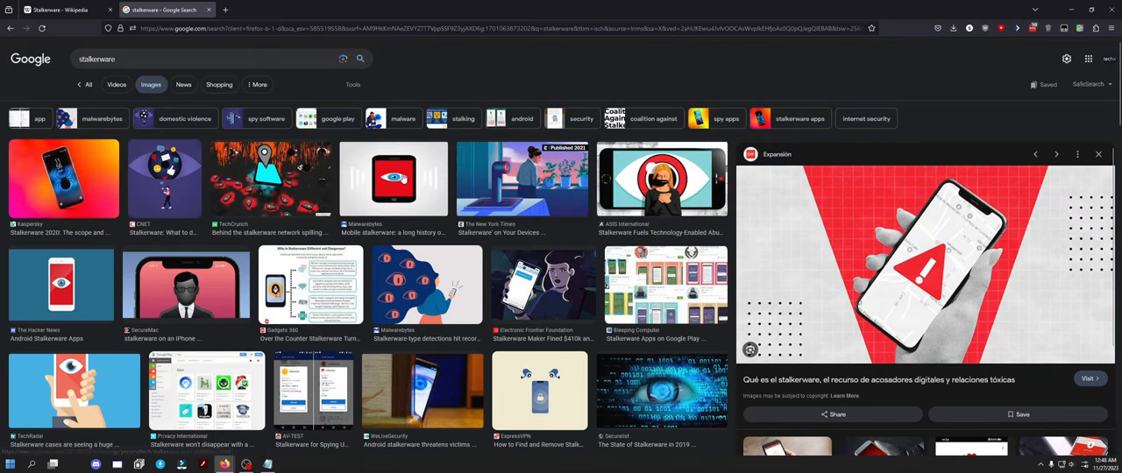
click(393, 178)
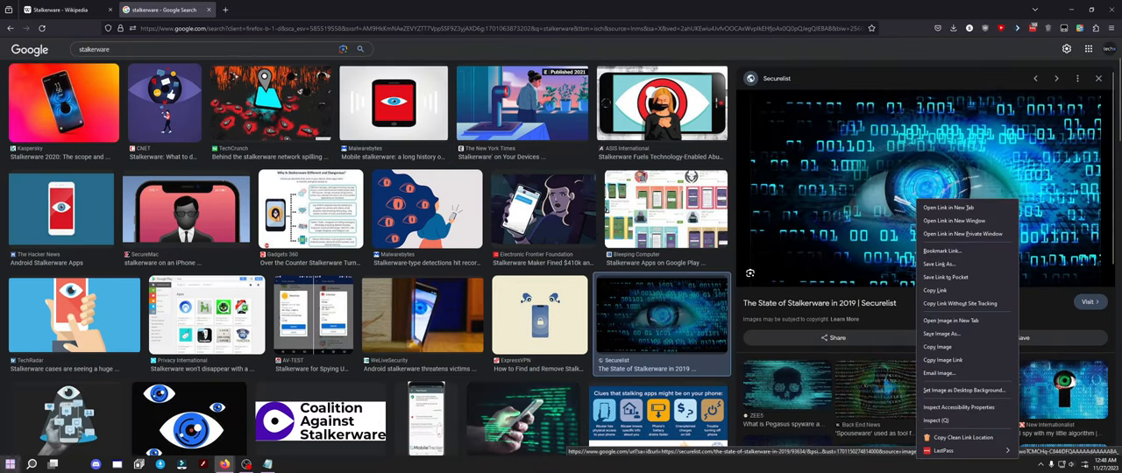
- Open the full-size blue digital eye image in a new tab
click(950, 320)
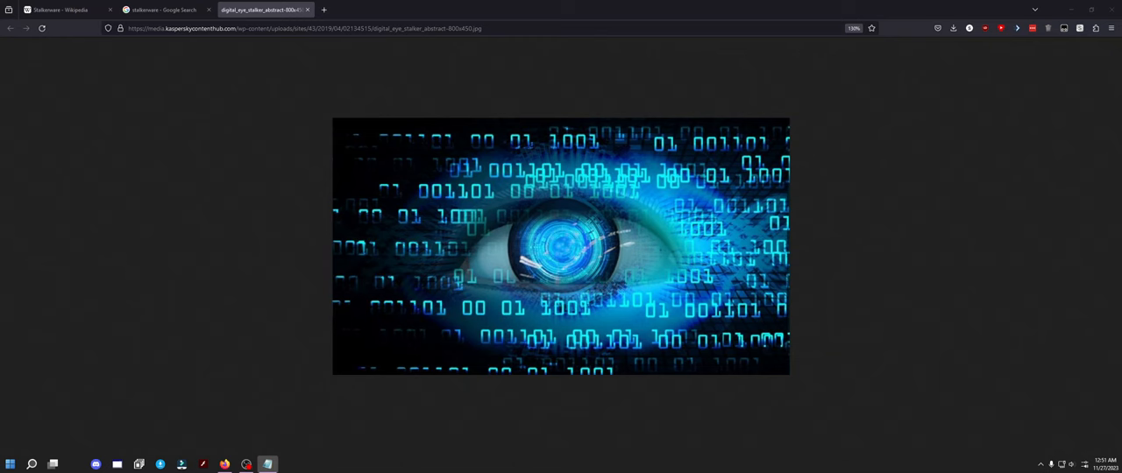
click(263, 9)
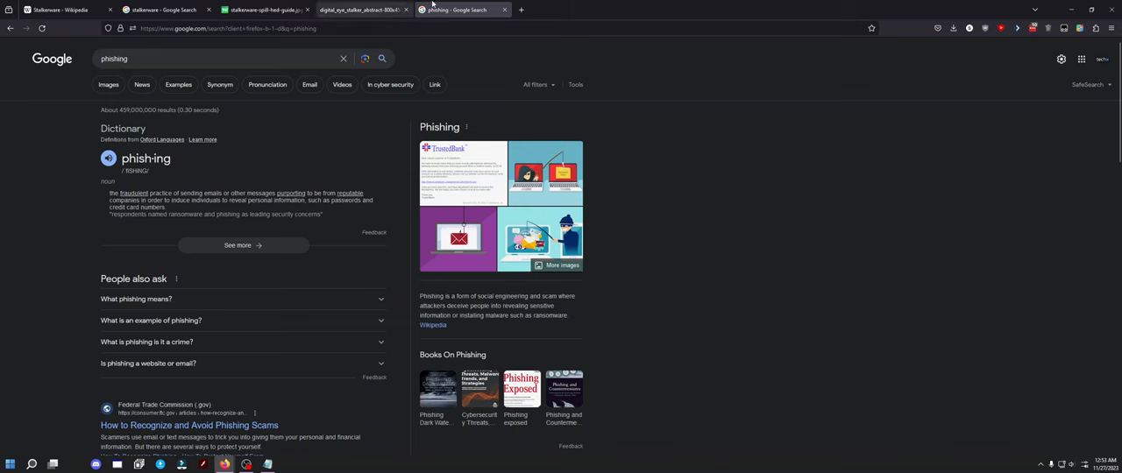
- Switch to the stalkerware-spill-hed-guide.jpg tab showing eyes and a location-pin phone
click(263, 9)
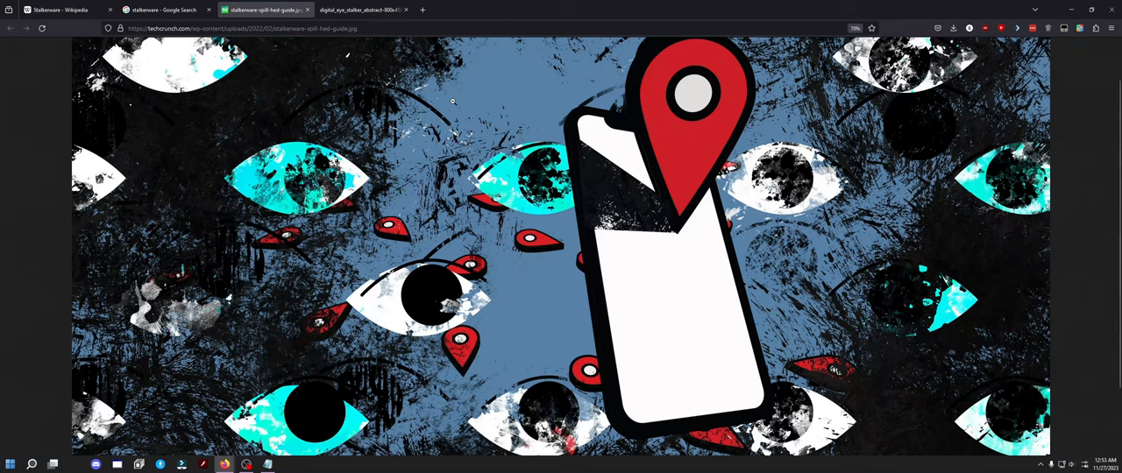
mouse_move(395, 105)
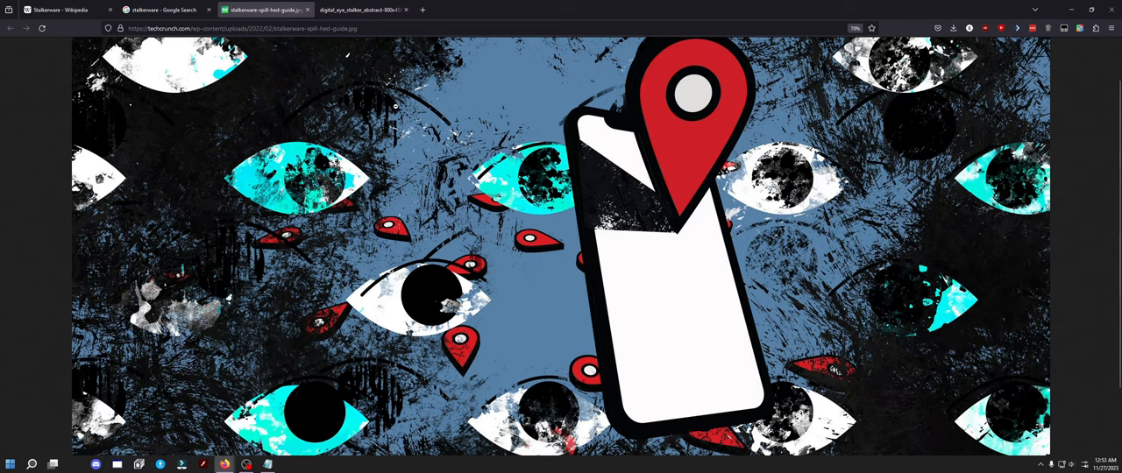